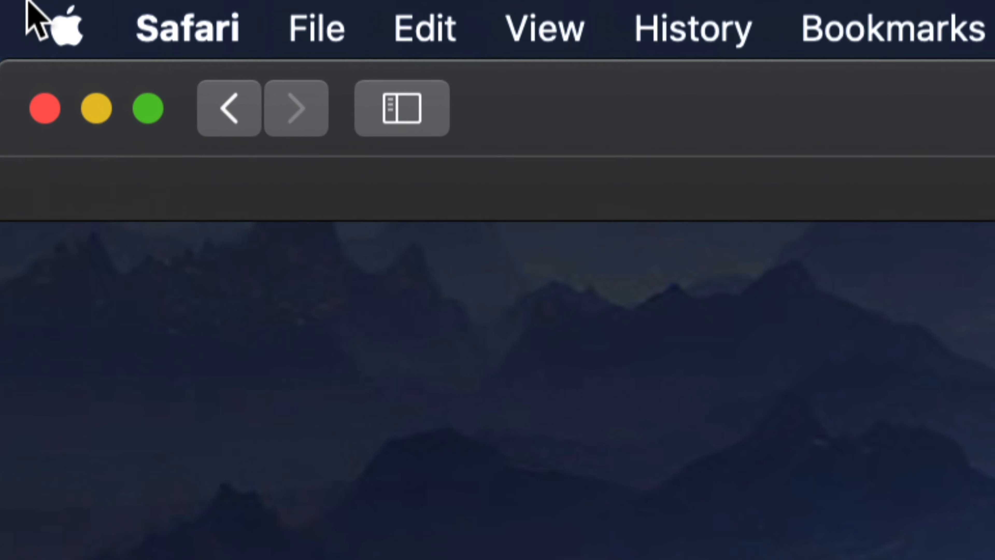
Step: Launch the App Store from the Apple menu to show its nine pending updates
click(68, 28)
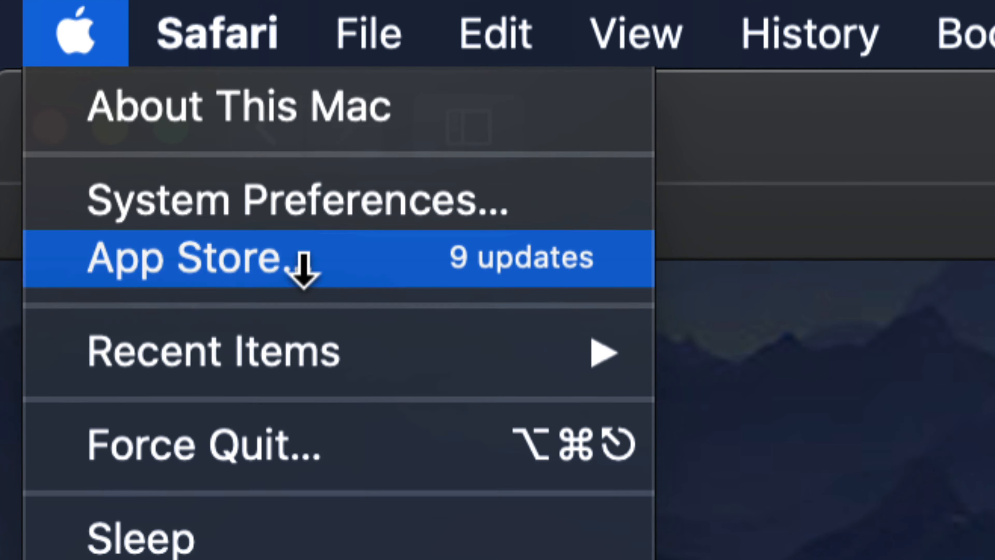
click(184, 259)
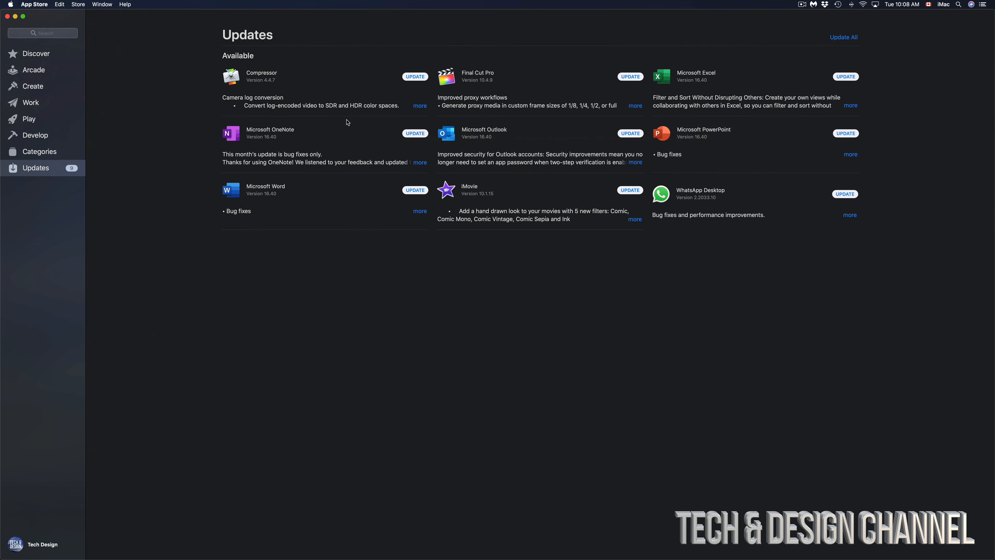
mouse_move(785, 83)
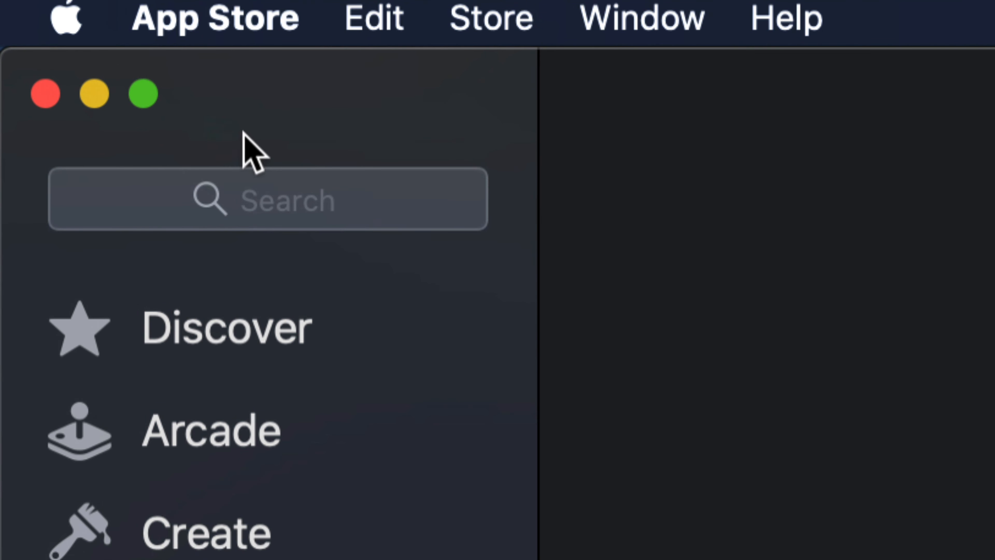
Step: Search the store for 'final cut pro' via the suggestion for typed 'fin'
text(final)
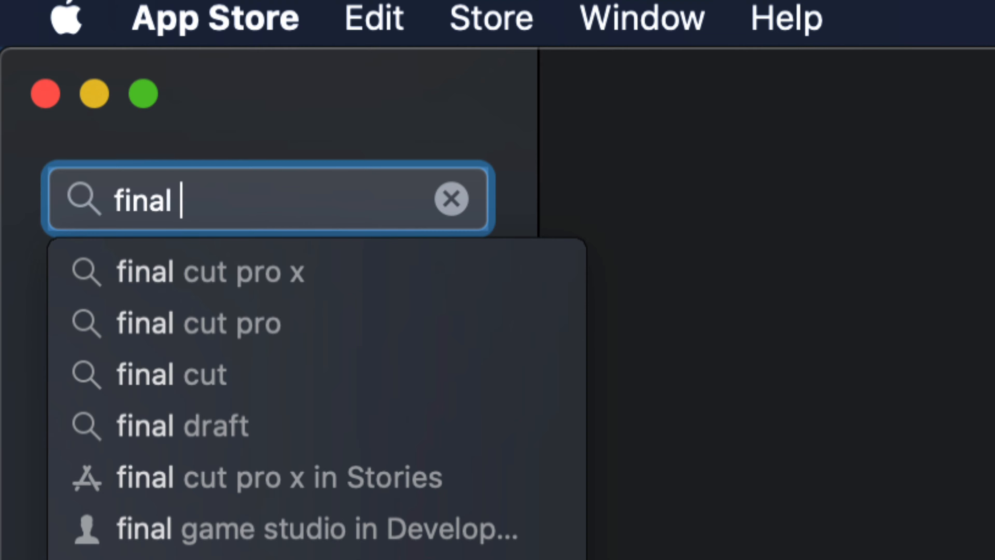
click(210, 272)
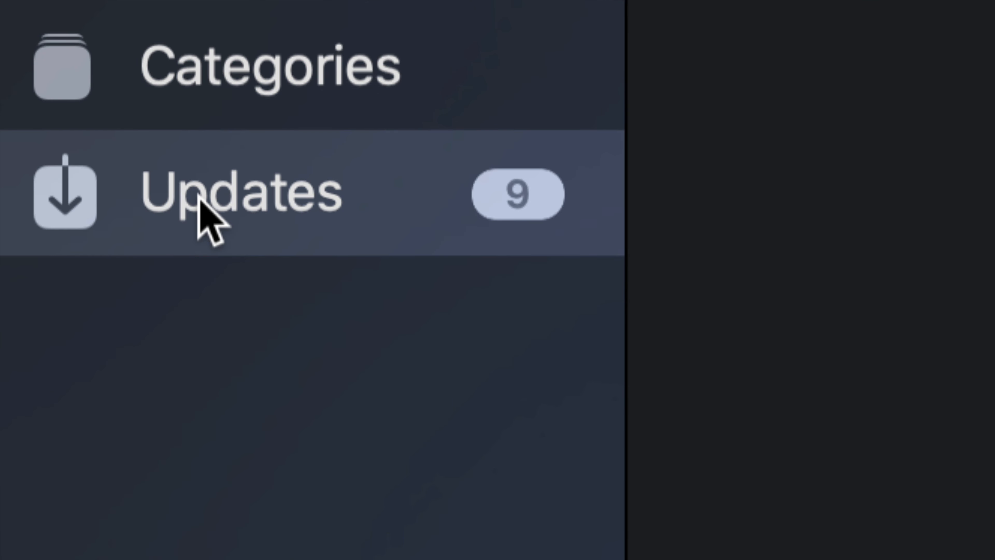
Step: Start the Compressor 4.4.7 update from the Updates list and expand its full release notes
click(241, 193)
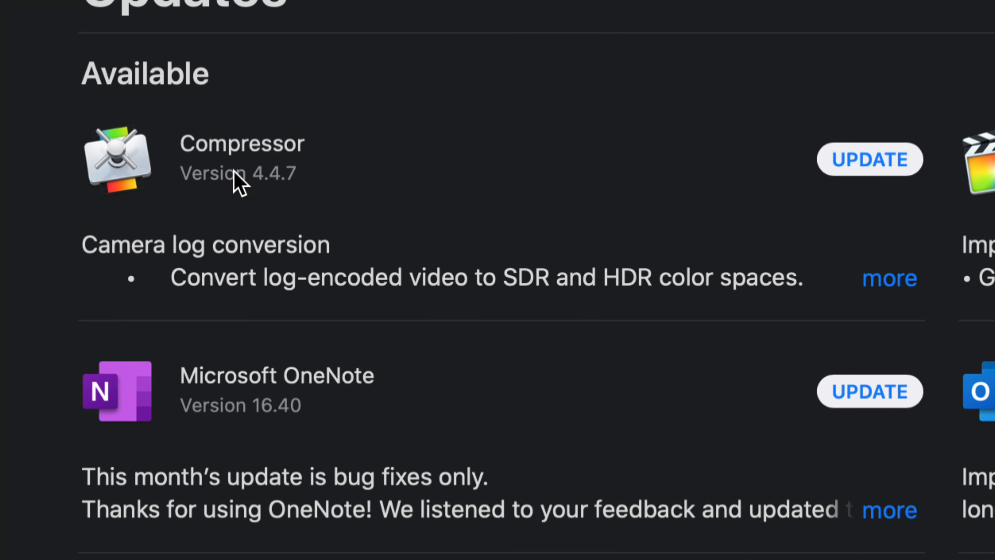
click(869, 158)
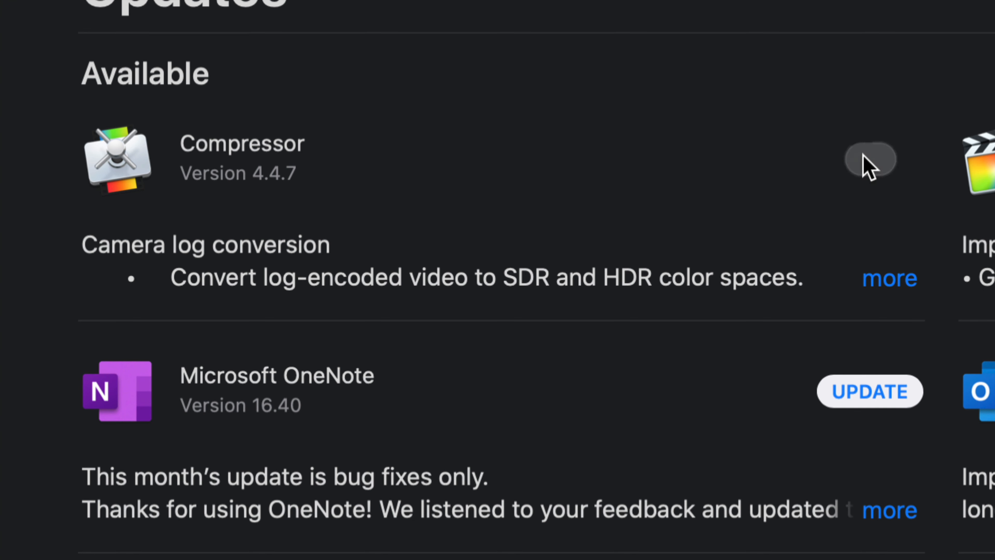
click(869, 158)
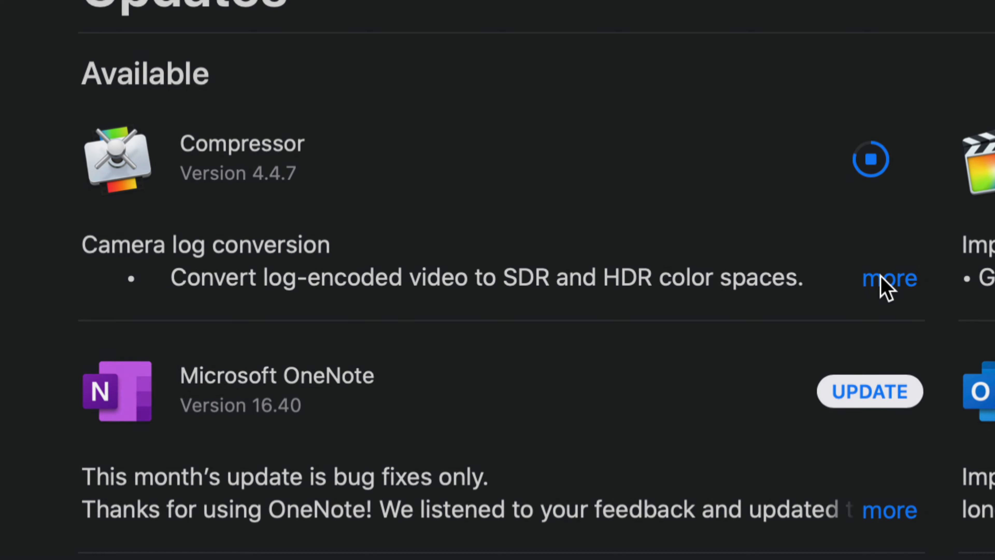
click(889, 278)
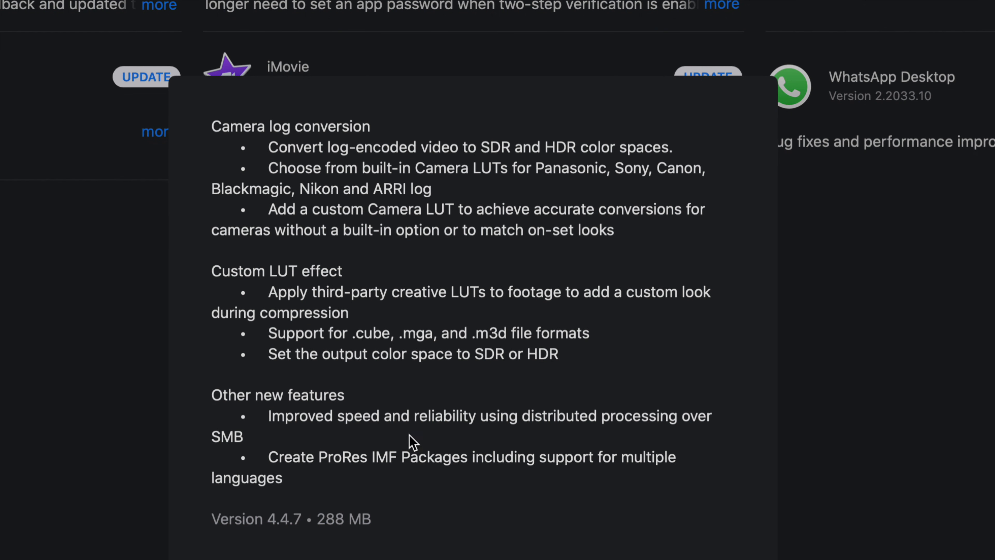
mouse_move(413, 493)
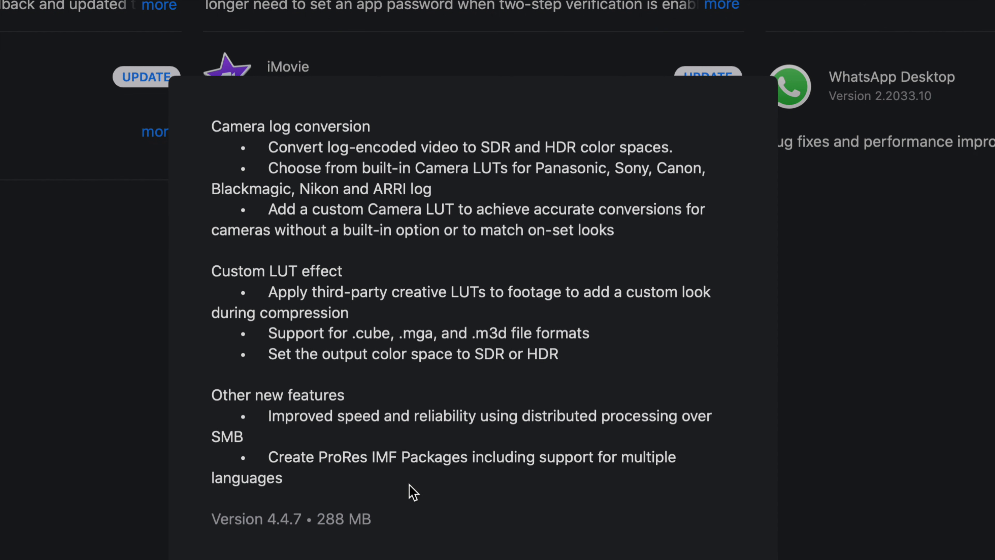
mouse_move(319, 537)
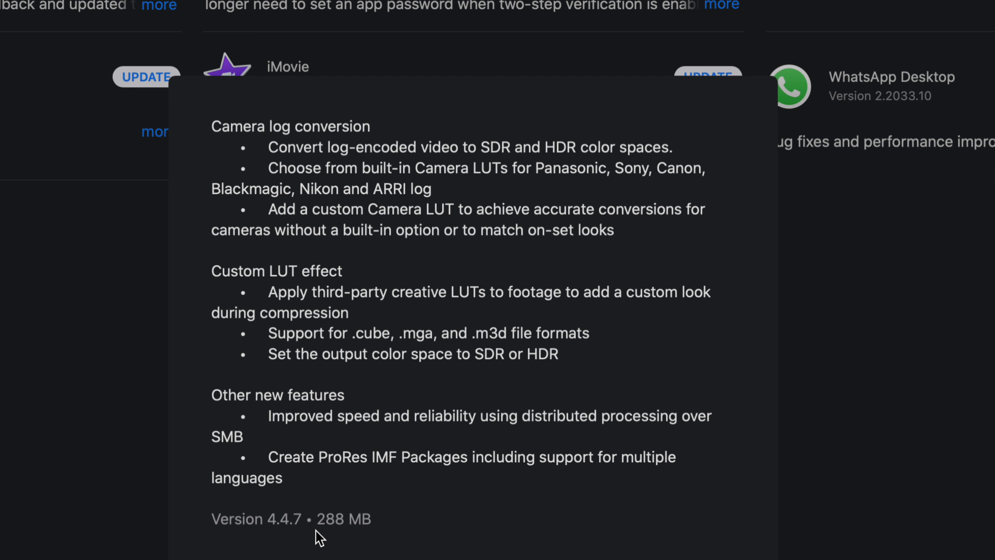
mouse_move(490, 503)
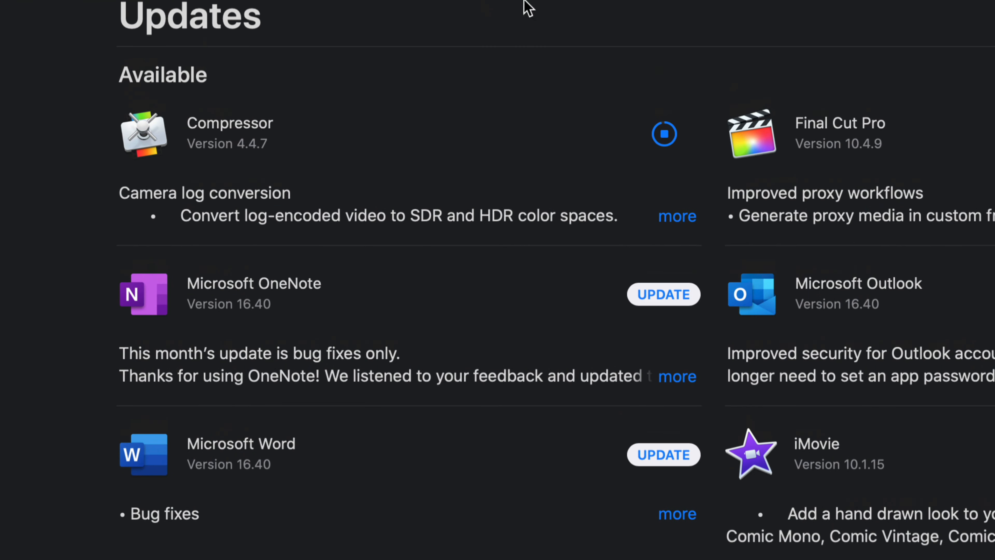
mouse_move(660, 139)
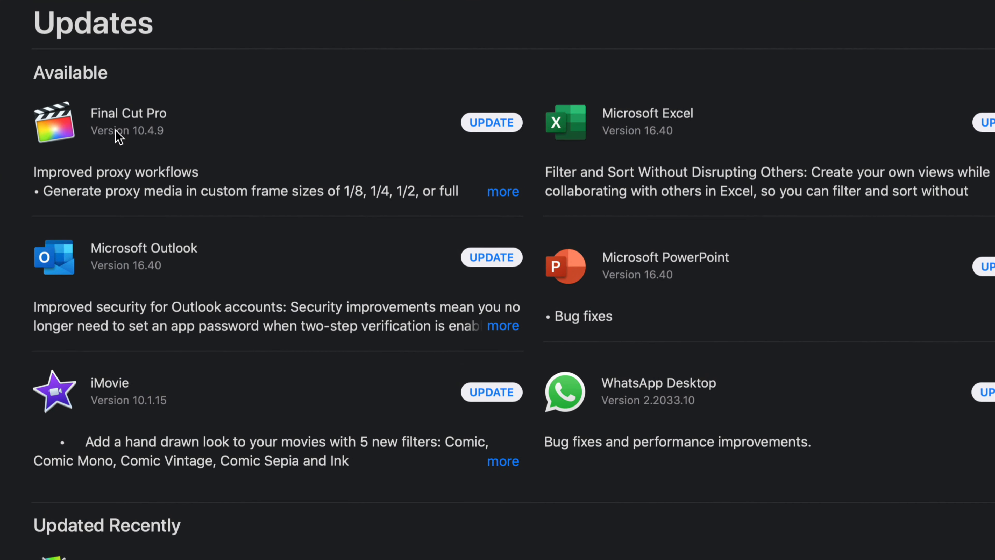
Step: Start the Final Cut Pro update and scroll through its full release notes
click(491, 122)
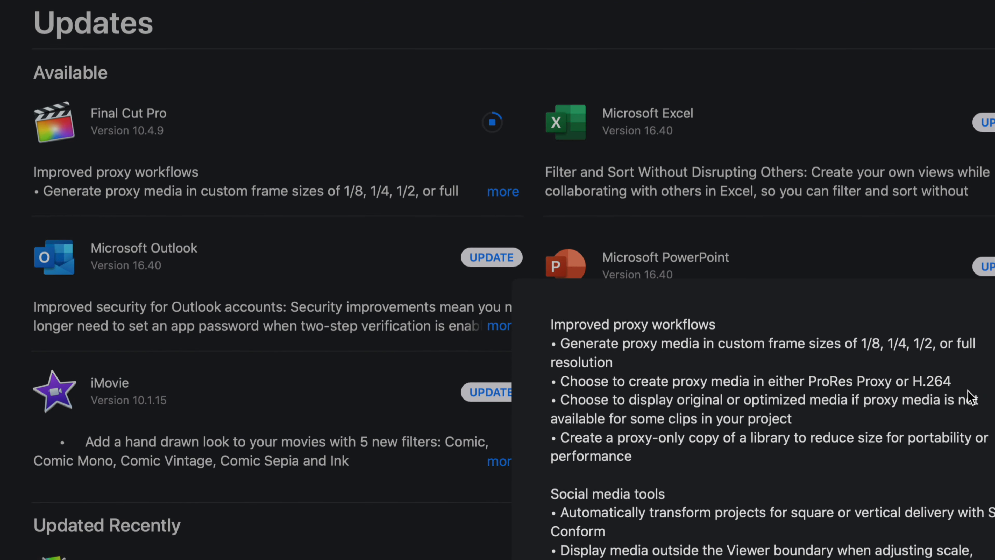
scroll(down, 3)
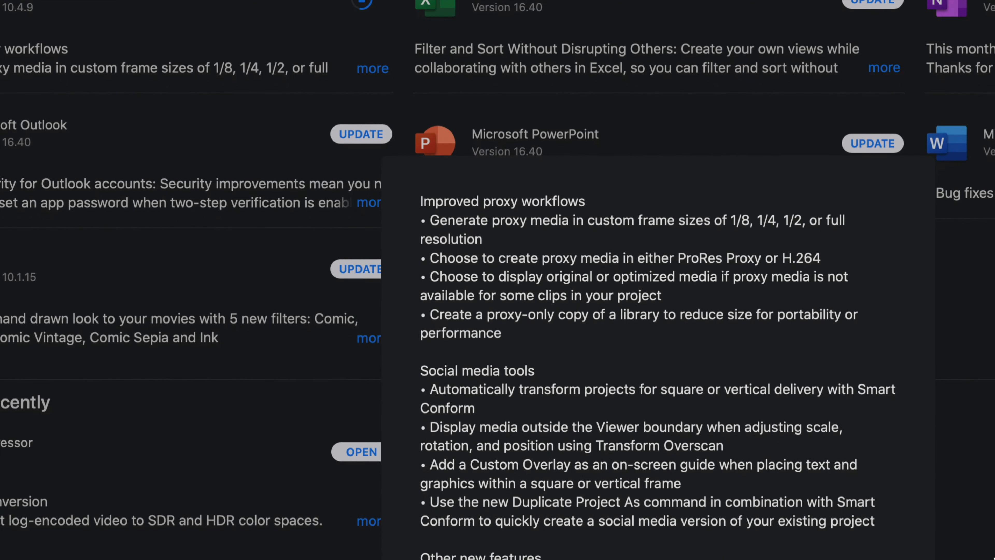
scroll(down, 3)
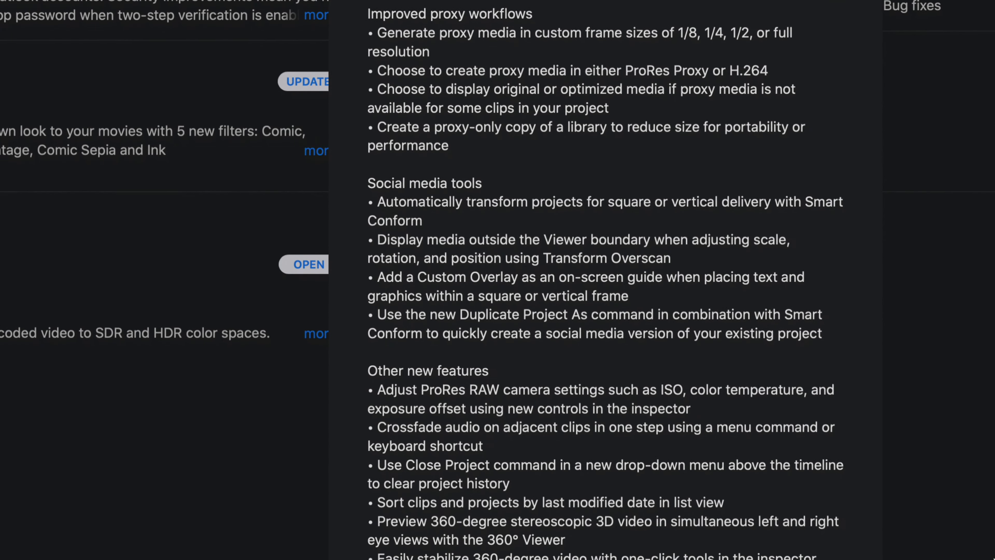
scroll(down, 3)
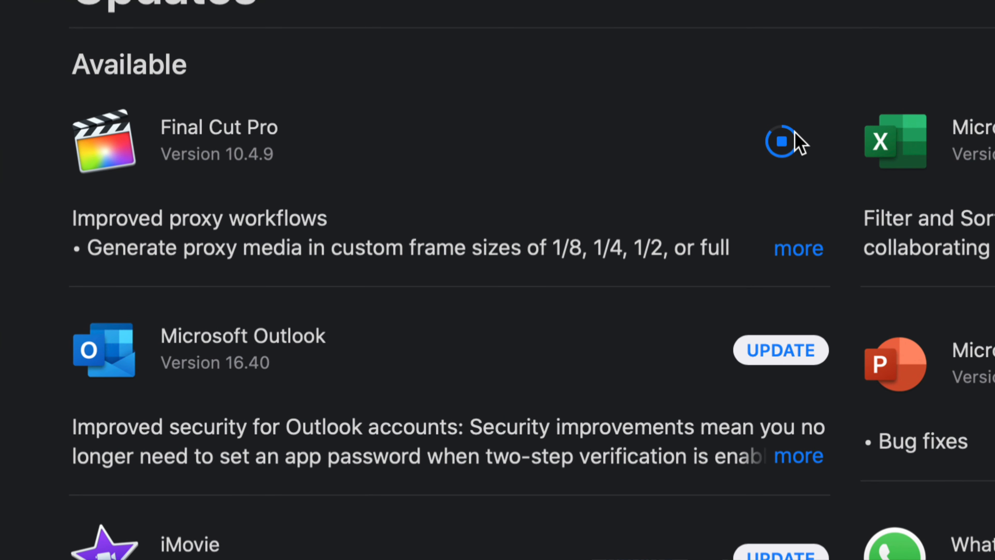
mouse_move(777, 145)
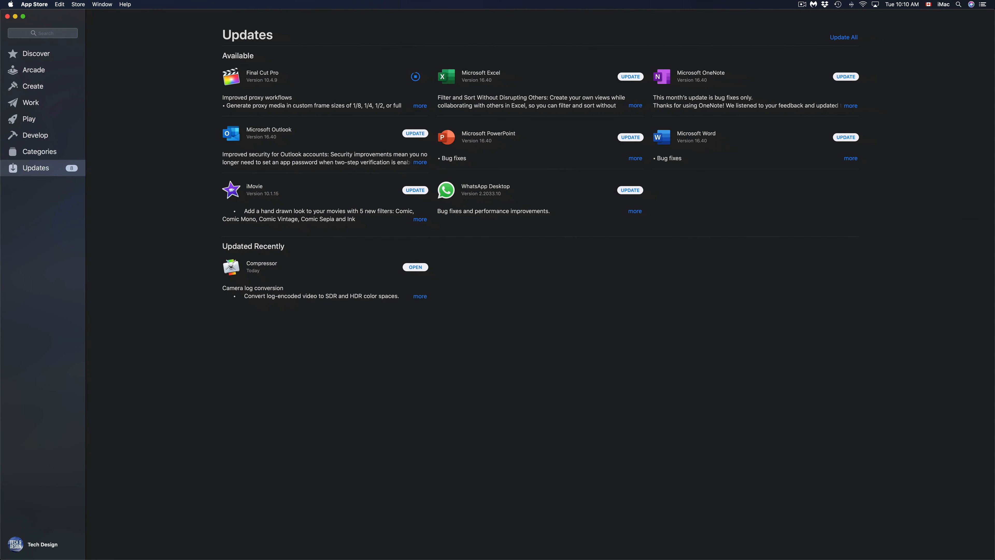
Step: Start the Microsoft Excel update, then Update All for the remaining Microsoft apps and iMovie
click(630, 76)
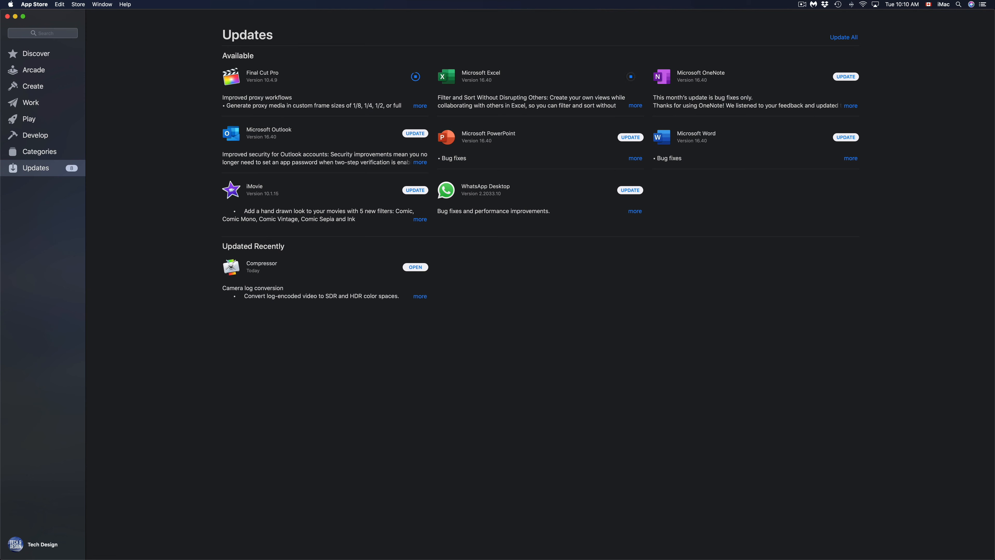
click(415, 133)
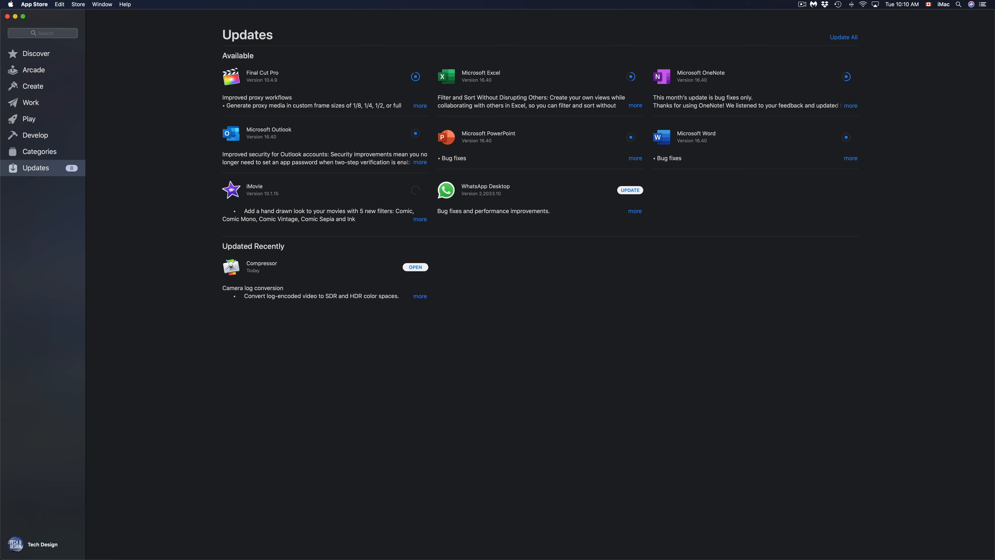
click(629, 190)
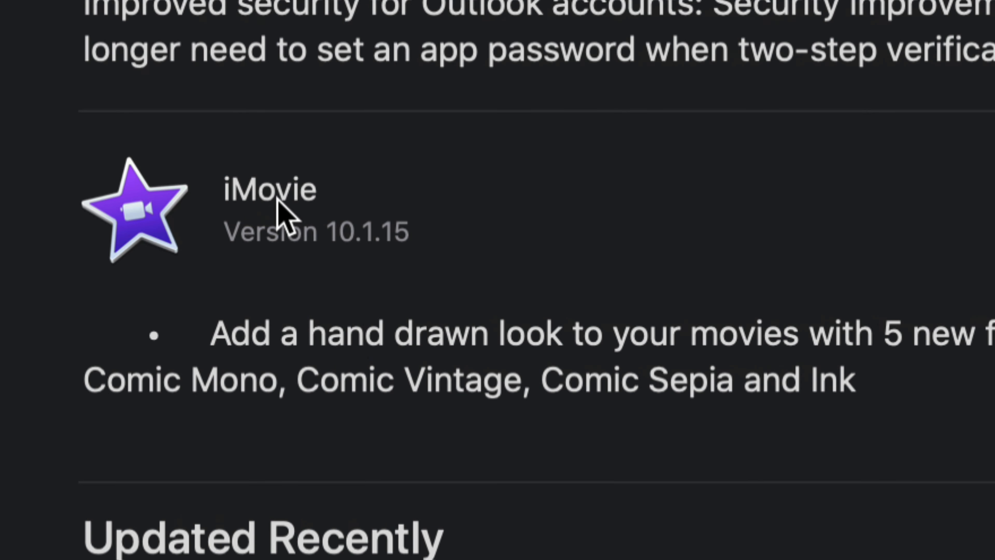
mouse_move(599, 267)
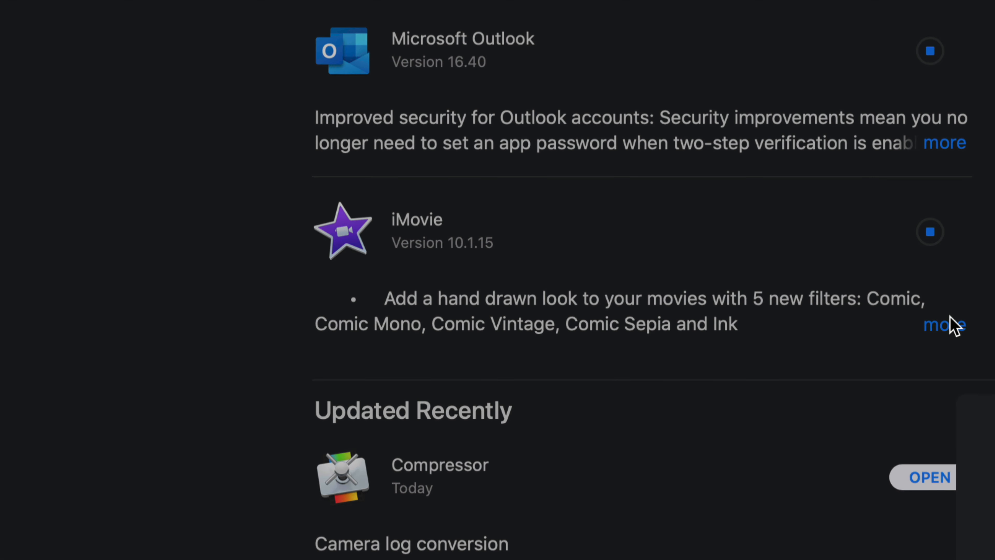
Step: Expand the full release notes for iMovie and Microsoft Excel
click(944, 324)
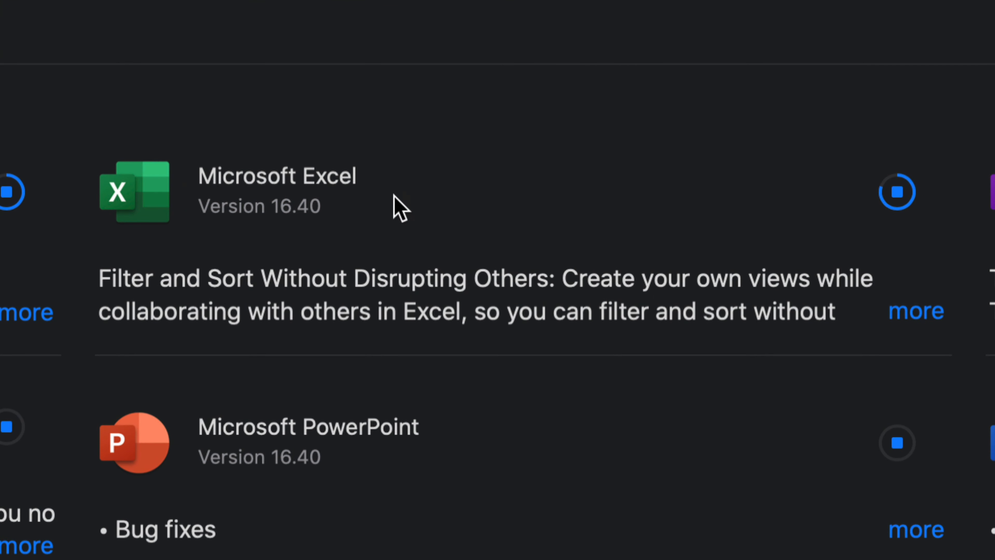
mouse_move(406, 241)
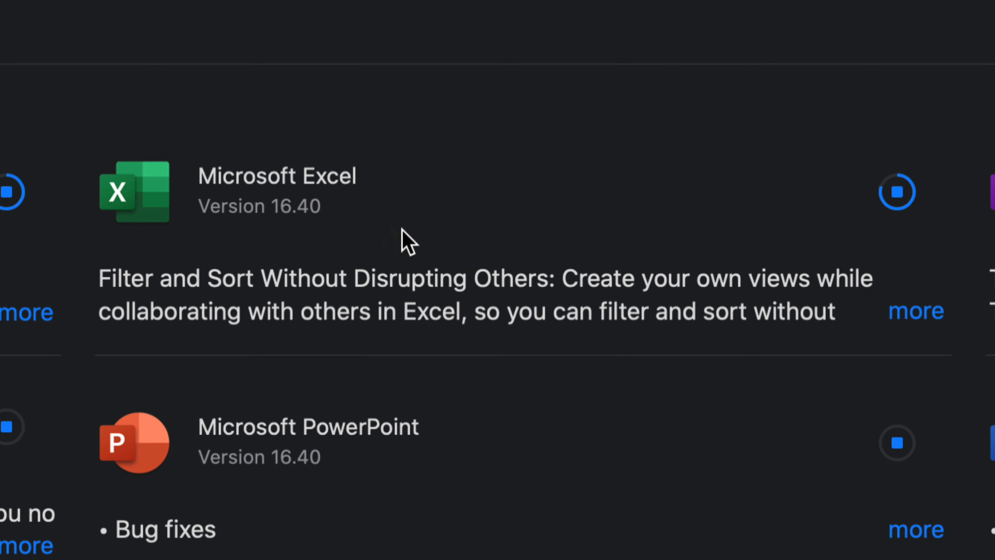
mouse_move(928, 317)
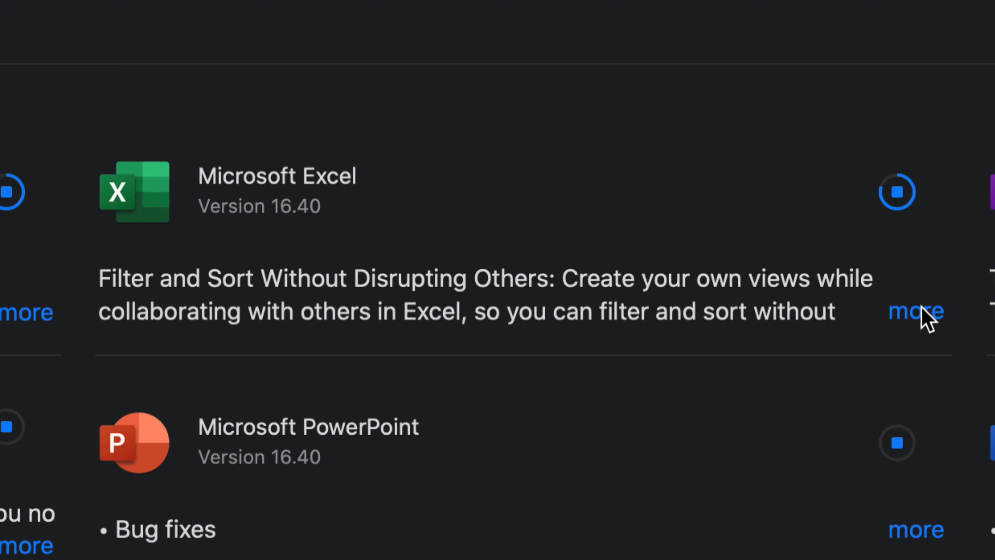
click(915, 311)
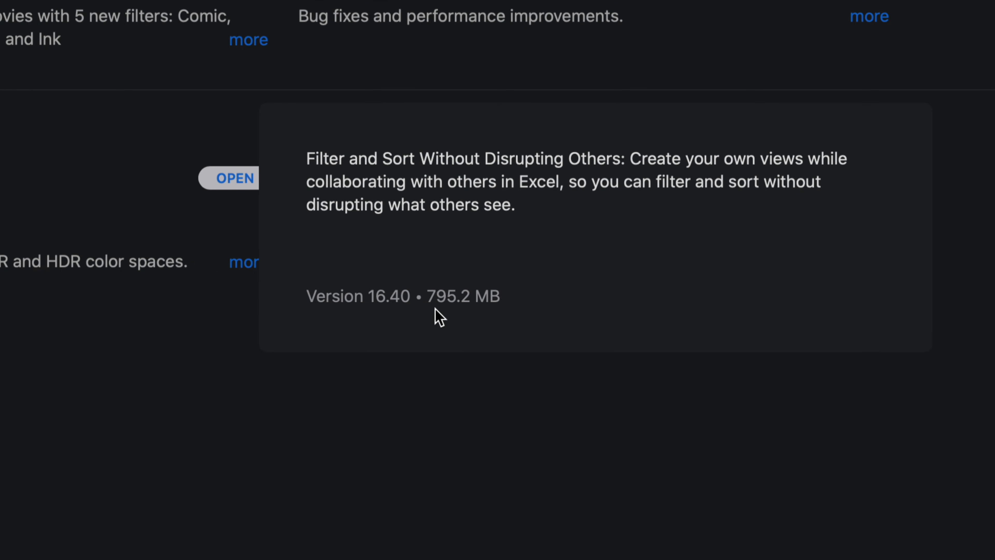